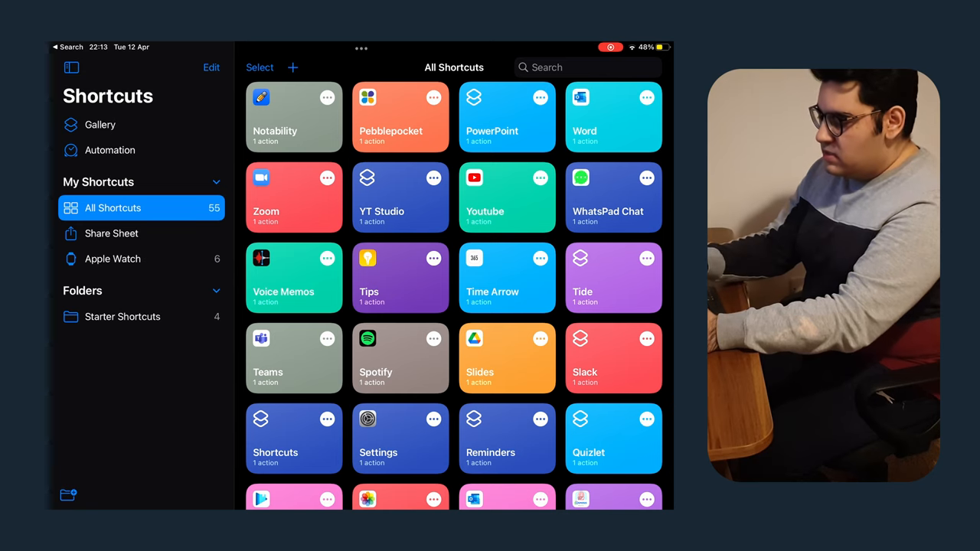
Create a new shortcut named Notion with an Open App action.
click(292, 68)
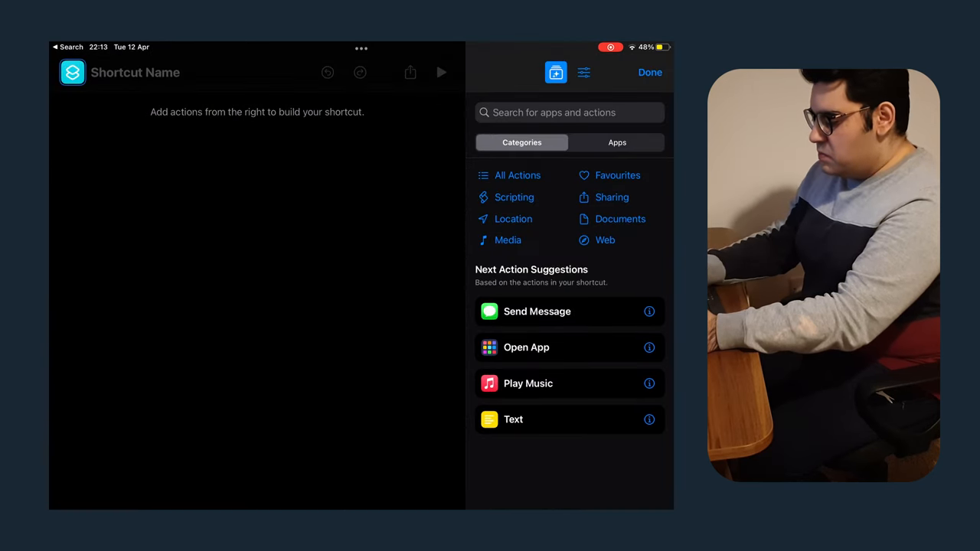
click(135, 72)
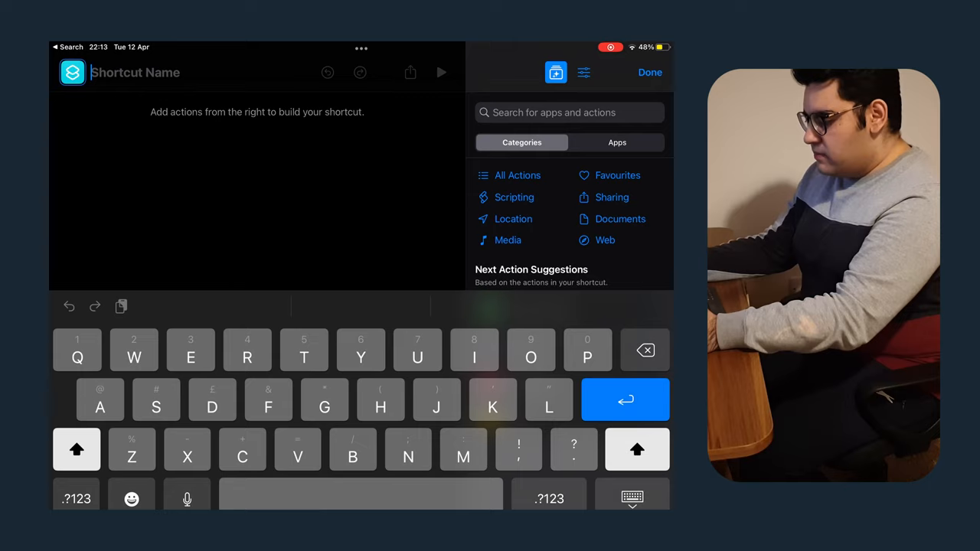
text(Notion)
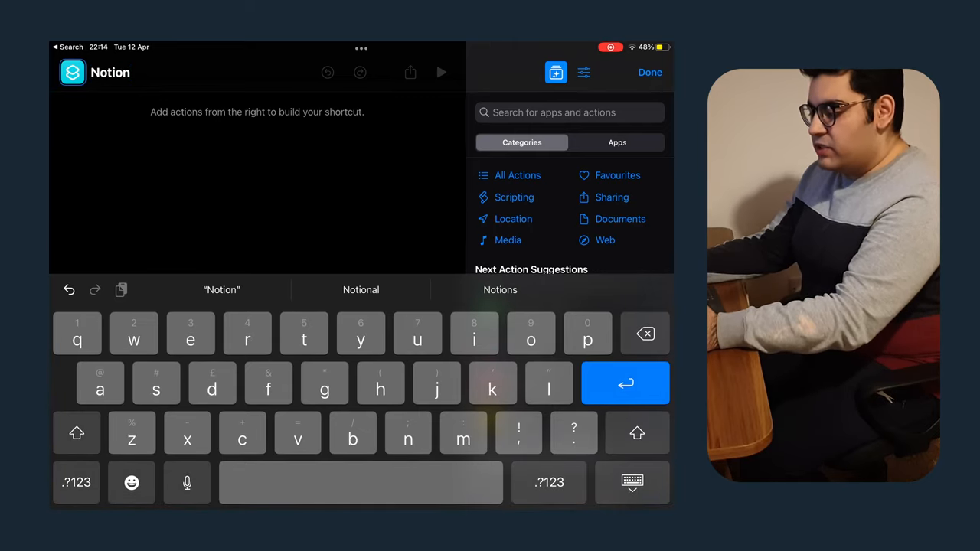
click(632, 483)
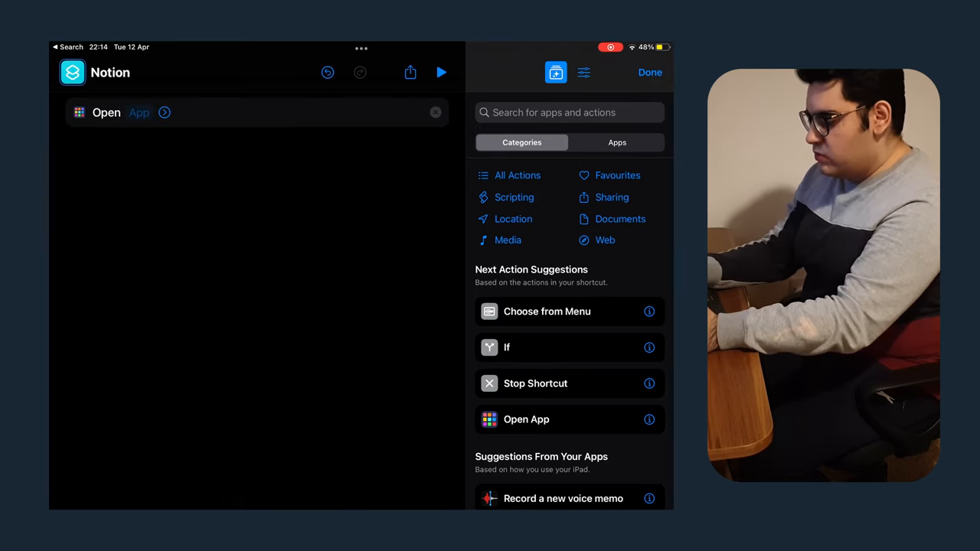
Set the Open App action to open the Notion app.
click(139, 112)
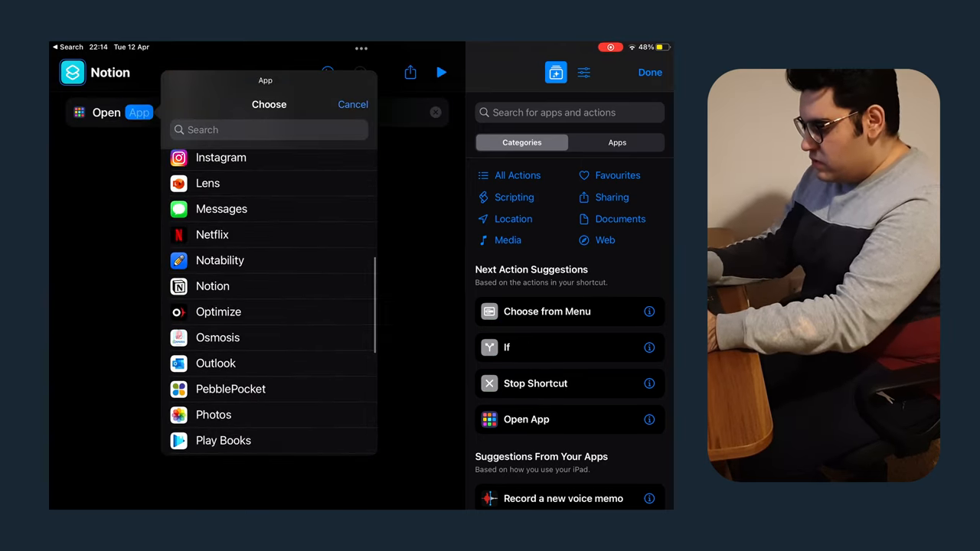
click(212, 286)
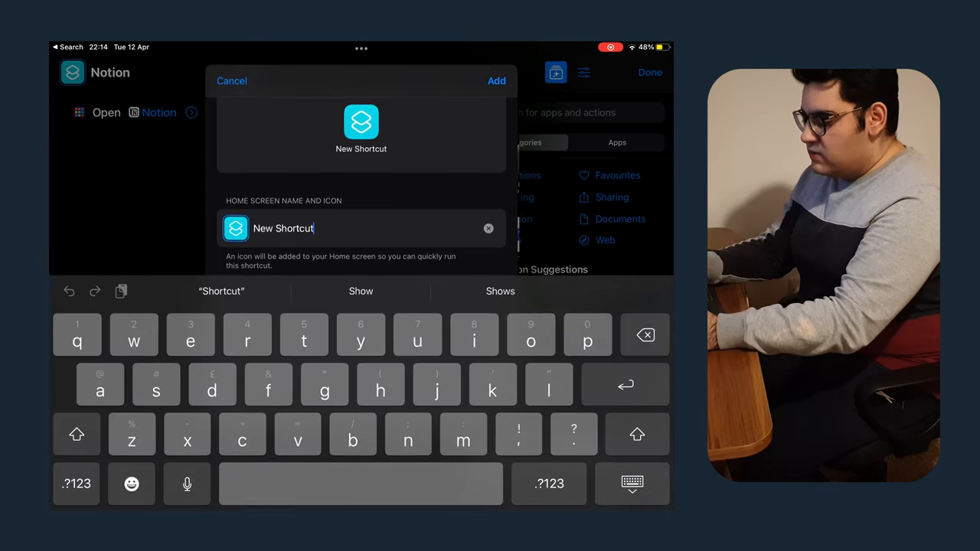
Replace the default Home Screen name with 'Notion'.
click(489, 228)
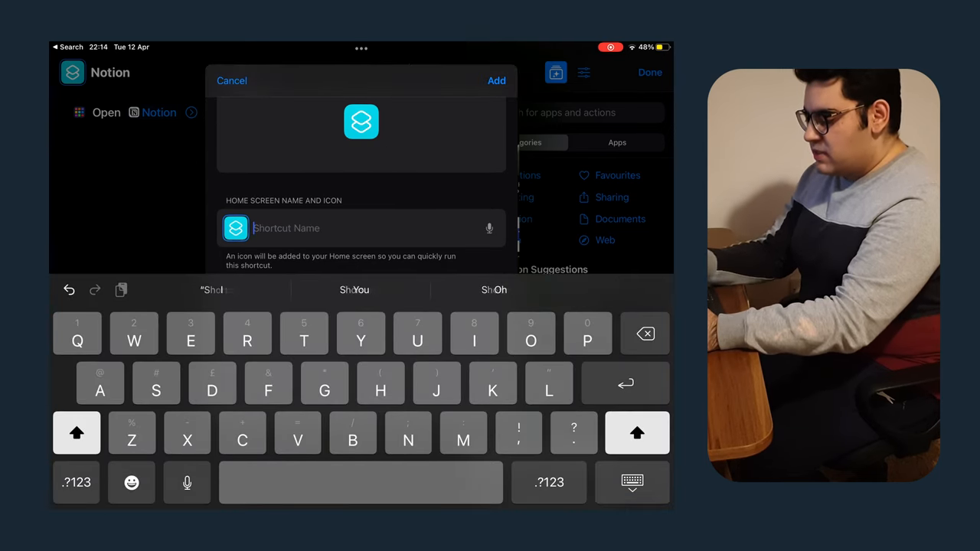
text(Notion)
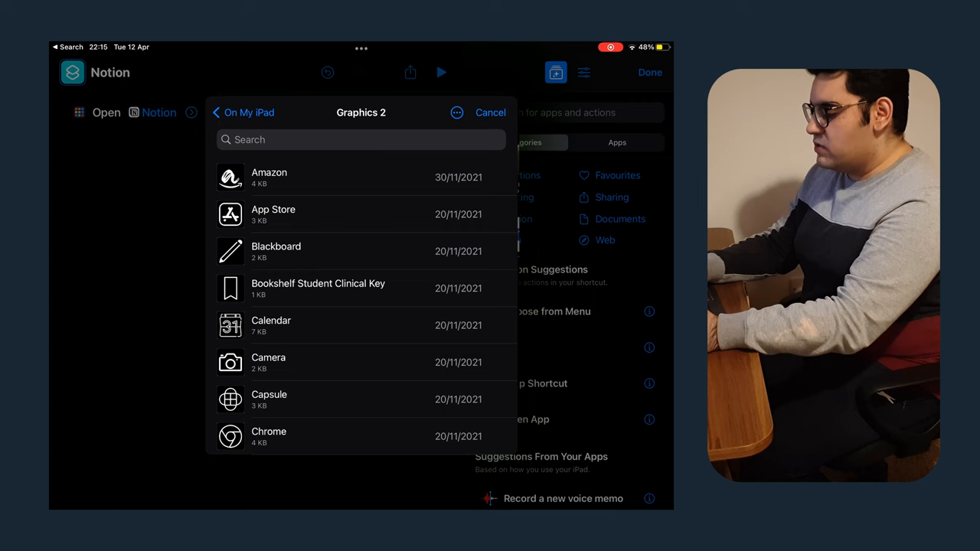
Search the files for 'Notion' and use the Notion image as the icon.
scroll(down, 3)
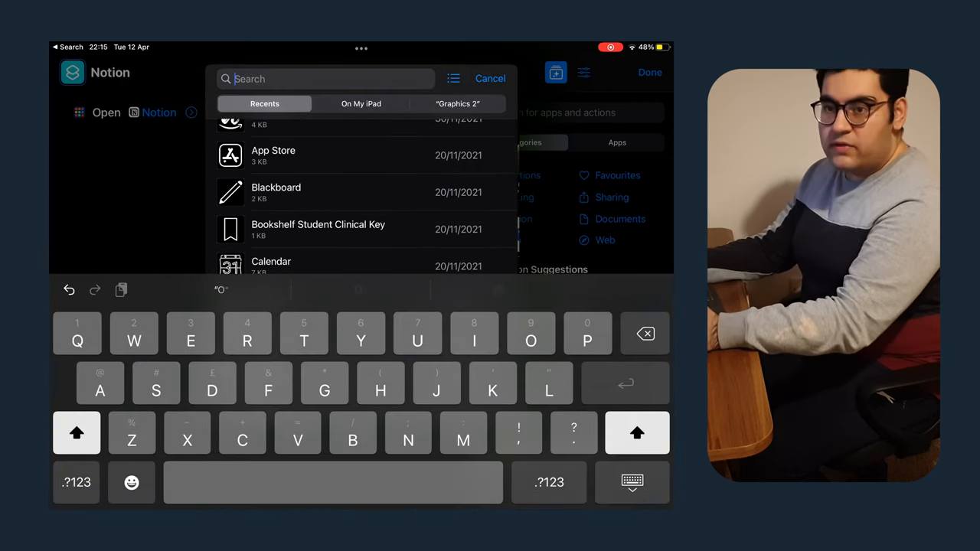
text(Notion)
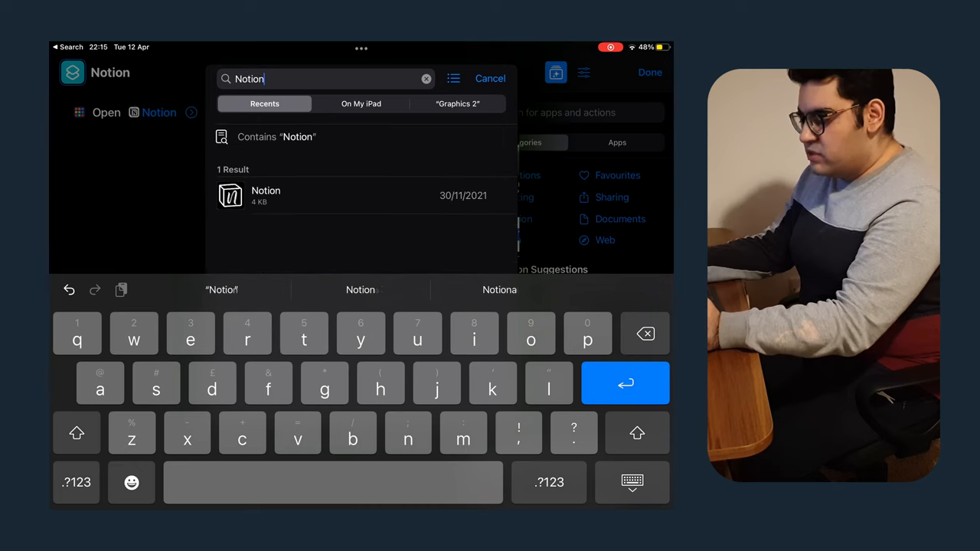
click(266, 195)
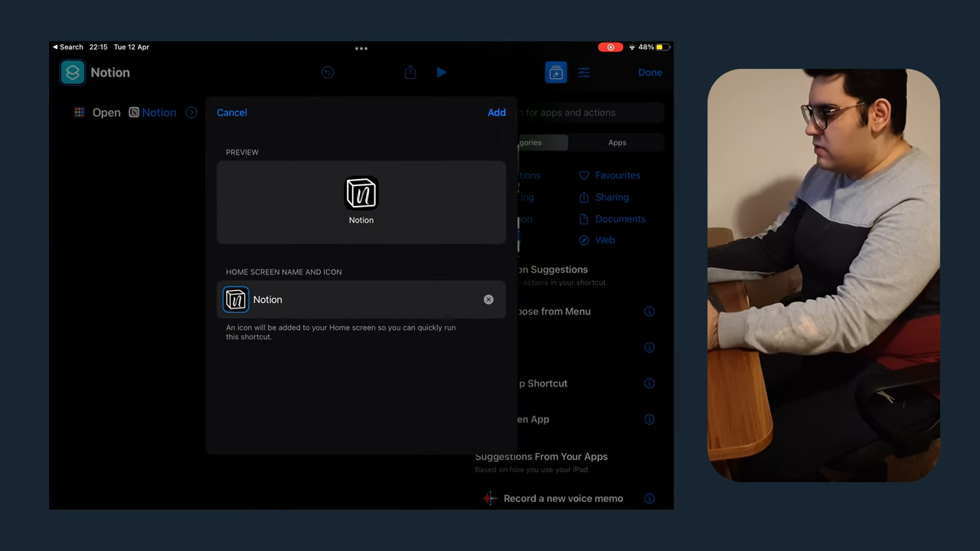